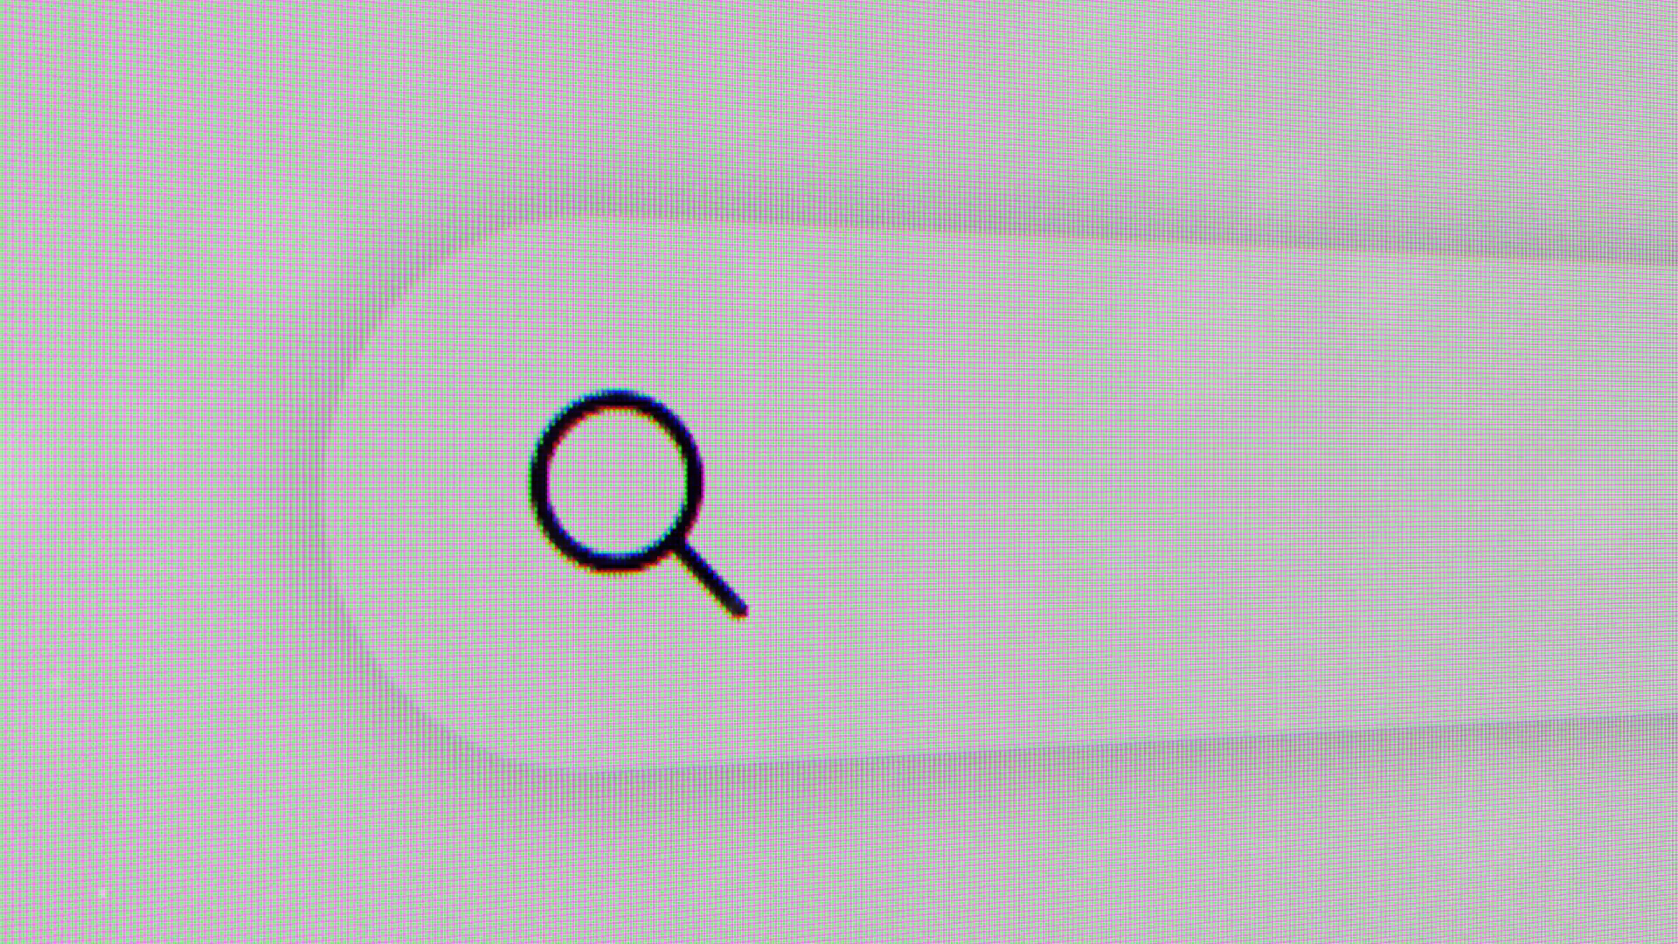
{"action": "type", "text": "linux"}
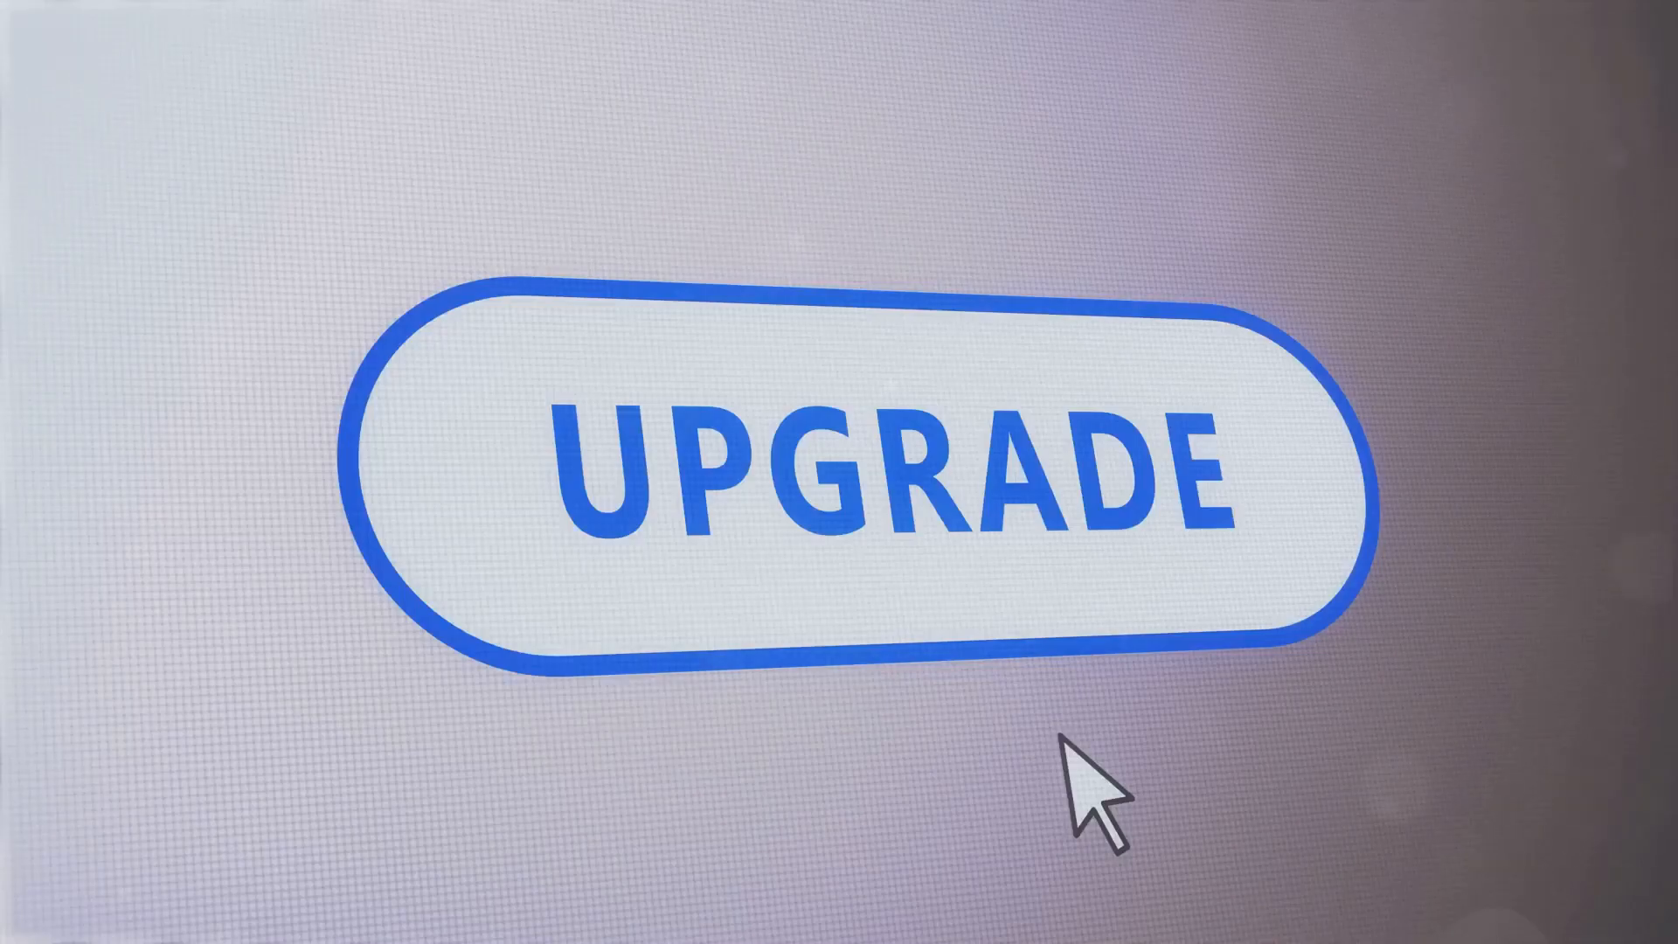
{"action": "mouse_move", "coordinate": [1084, 766]}
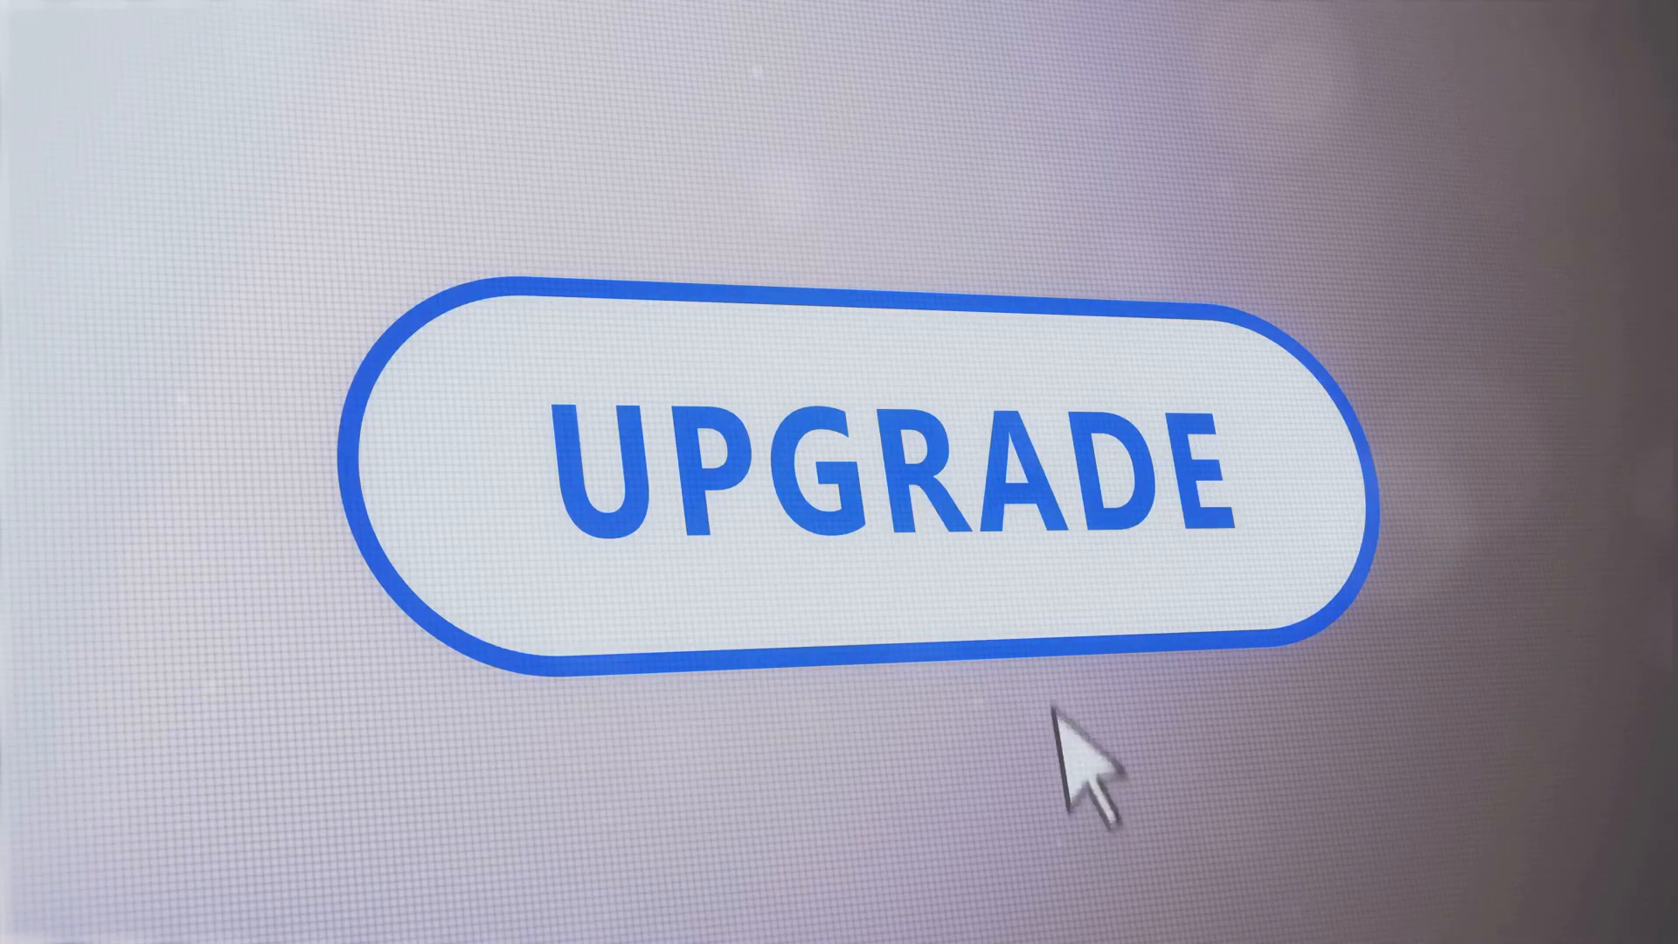
{"action": "mouse_move", "coordinate": [1028, 482]}
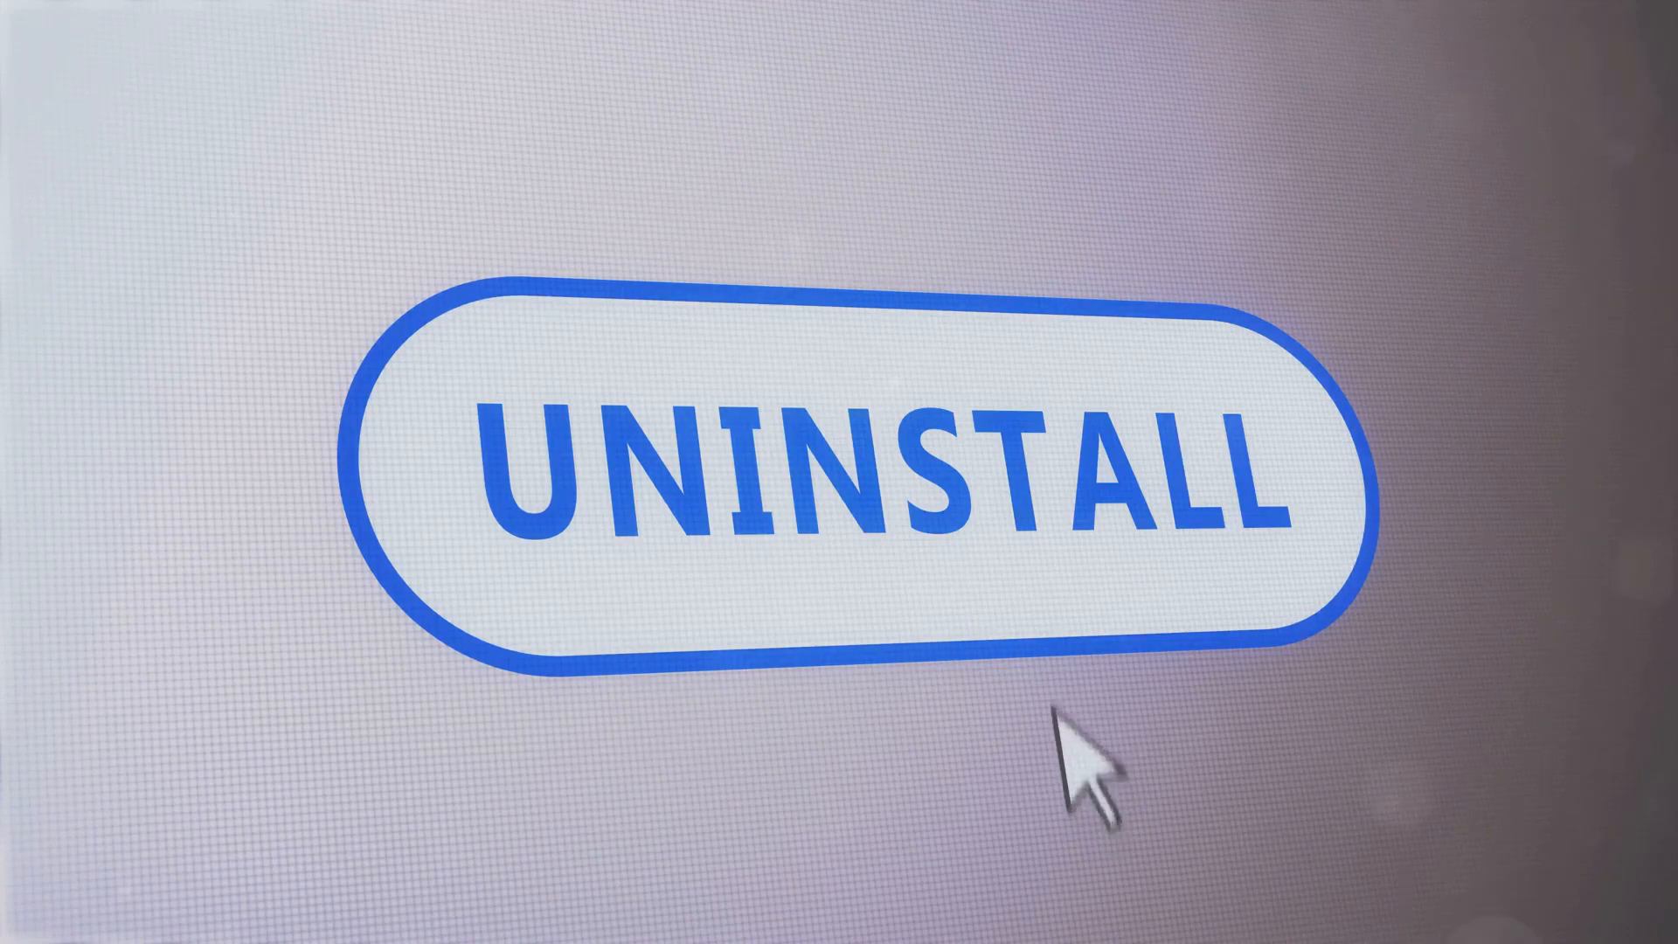
{"action": "mouse_move", "coordinate": [1033, 471]}
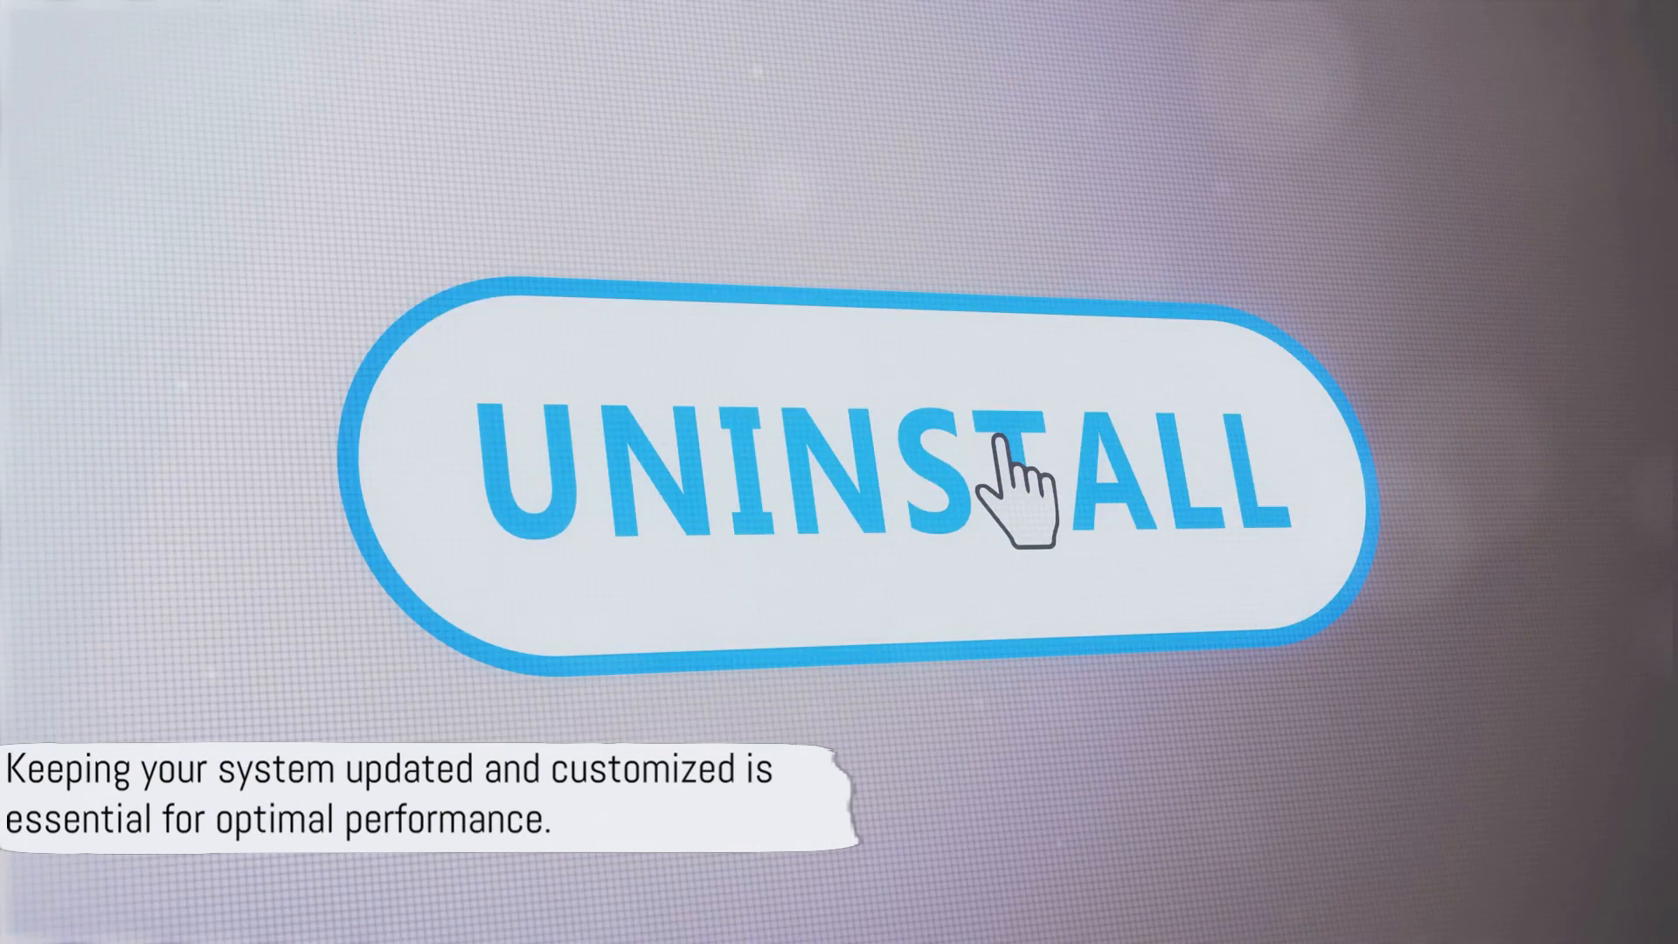